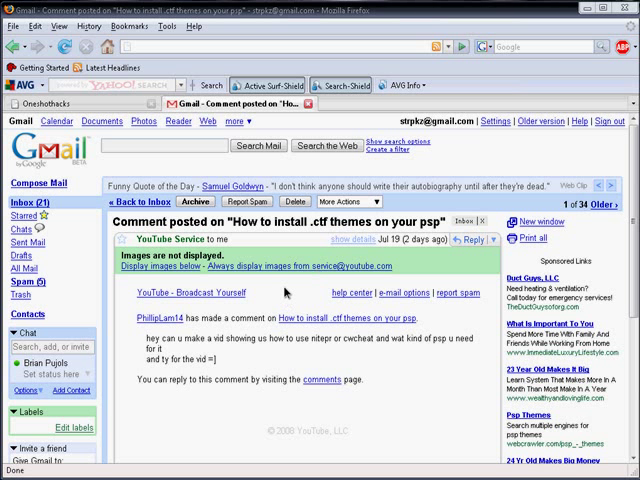
mouse_move(136, 396)
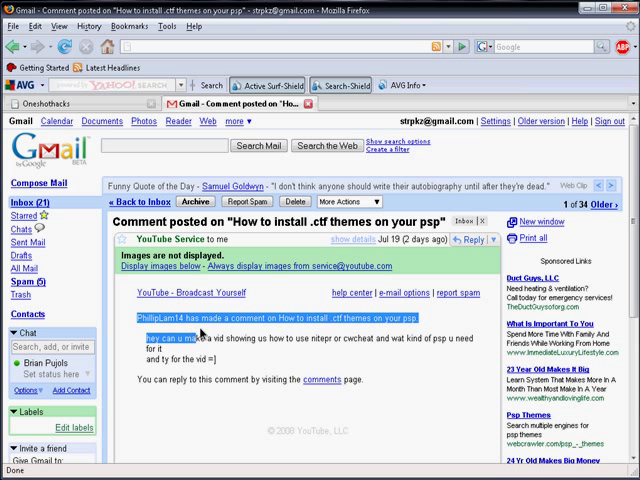
mouse_move(140, 320)
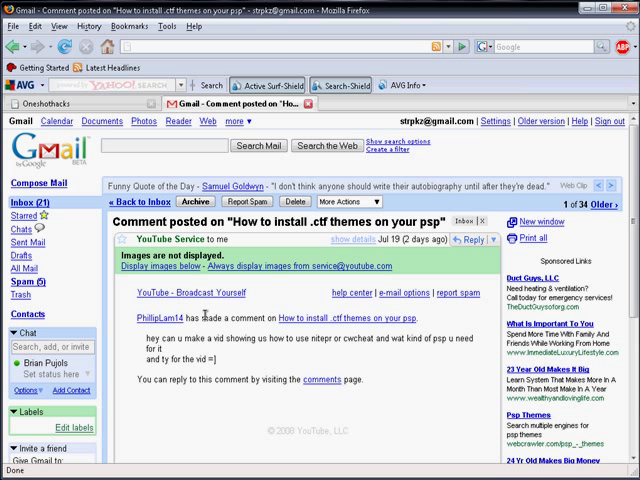
mouse_move(218, 278)
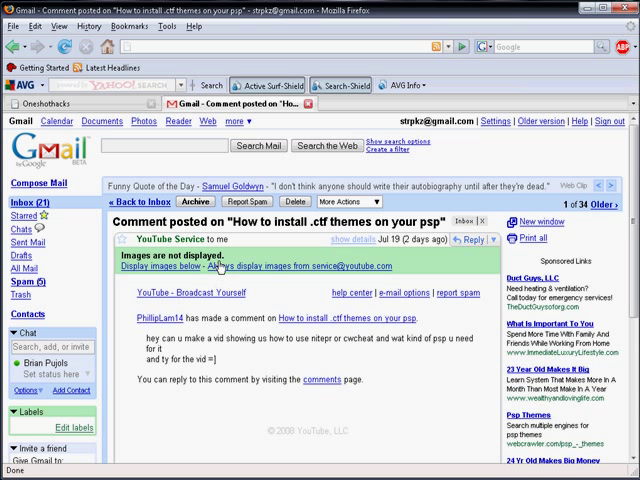
mouse_move(274, 346)
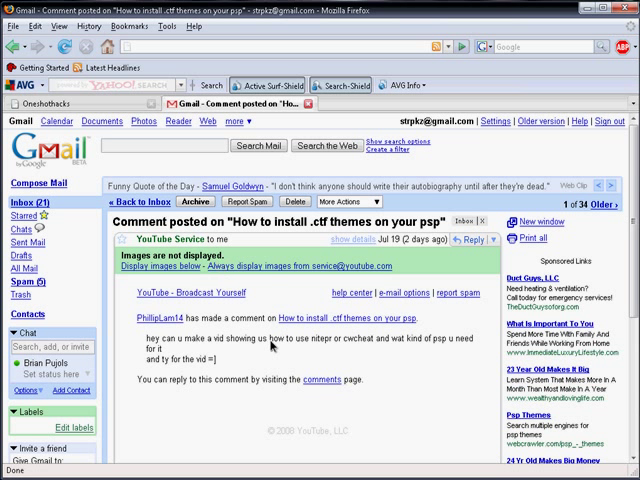
mouse_move(232, 368)
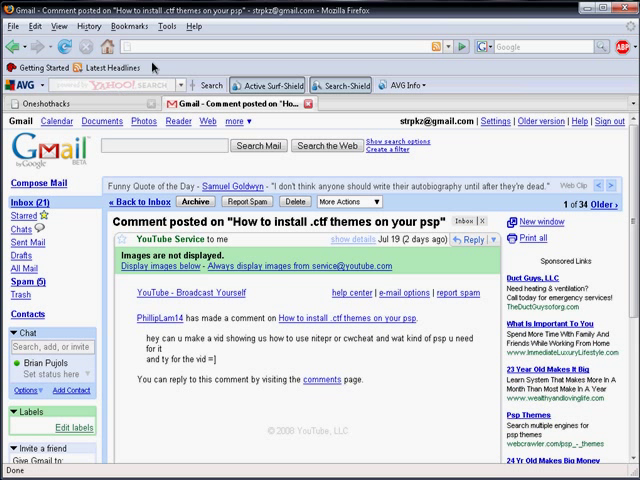
mouse_move(160, 192)
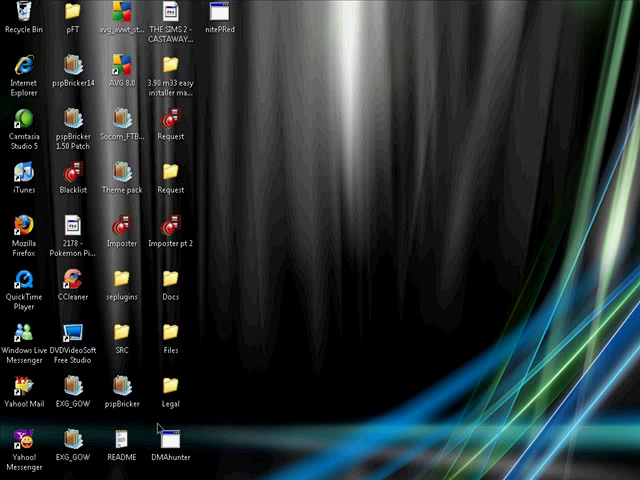
mouse_move(178, 368)
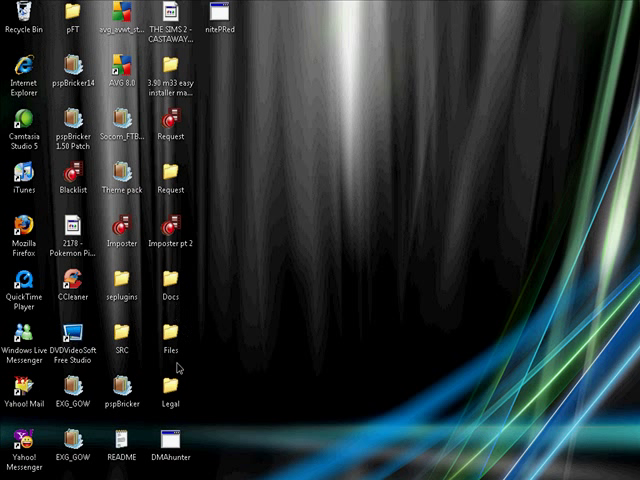
mouse_move(232, 152)
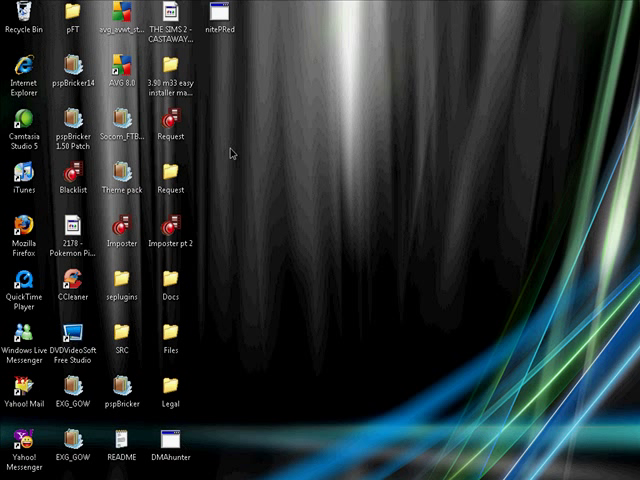
mouse_move(228, 56)
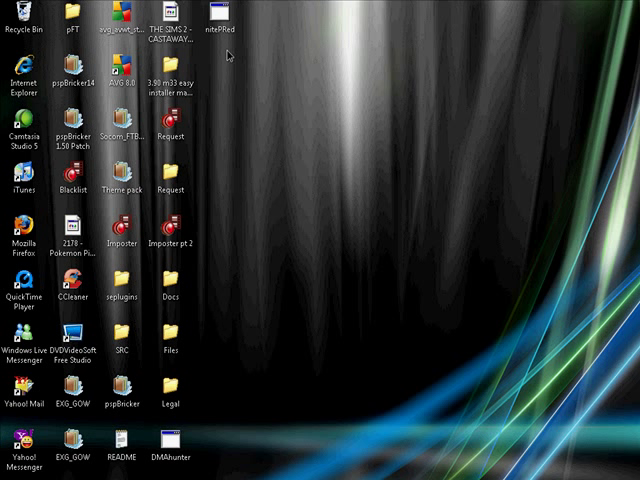
mouse_move(168, 352)
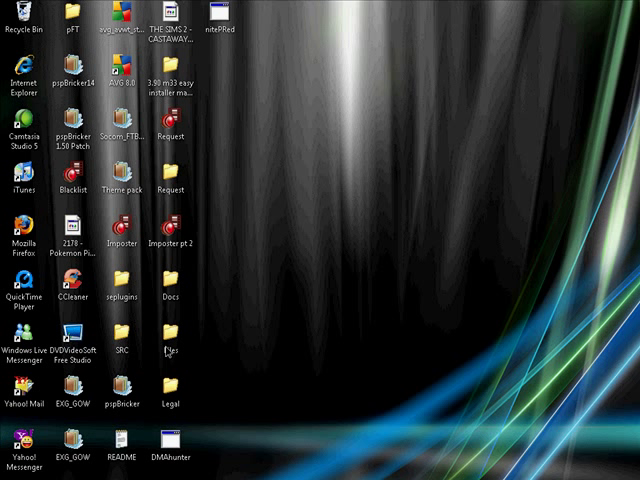
Browse from the desktop Files folder through ALL OTHER FIRMWARES to the F:\ removable disk.
double_click(172, 350)
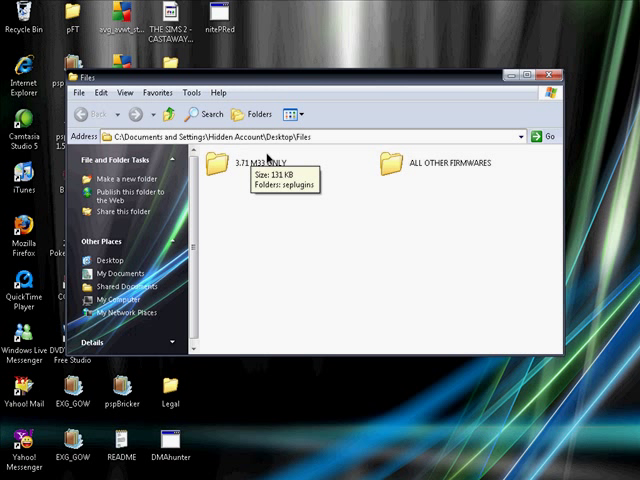
mouse_move(370, 224)
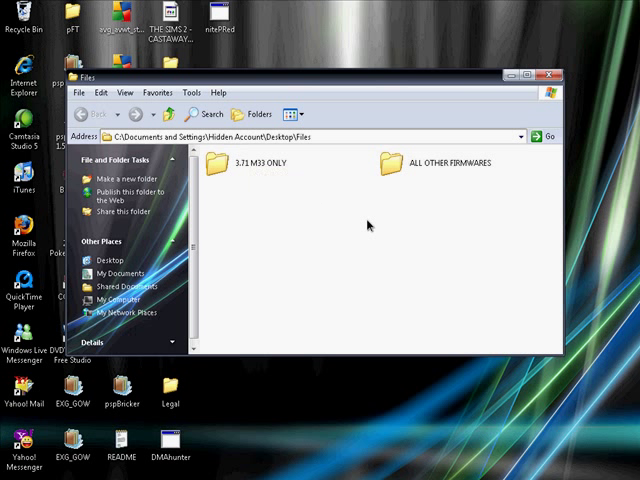
mouse_move(424, 158)
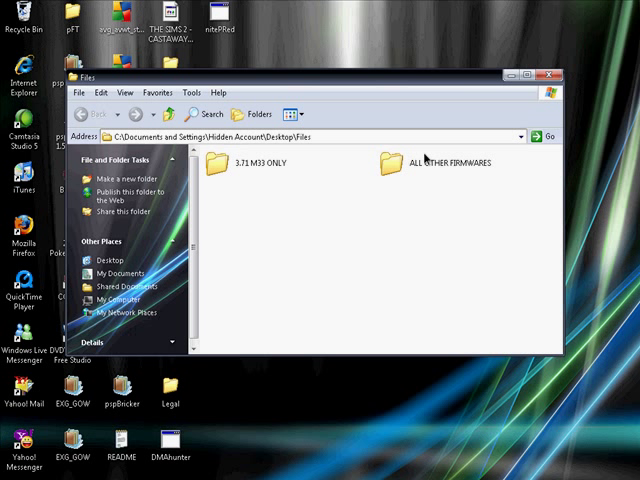
double_click(416, 164)
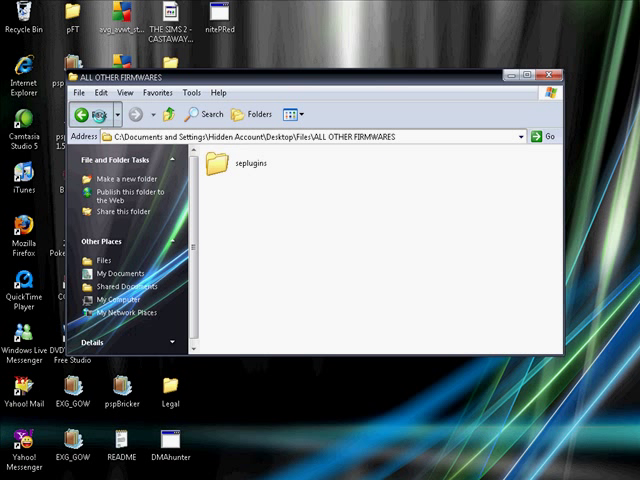
left_click(92, 114)
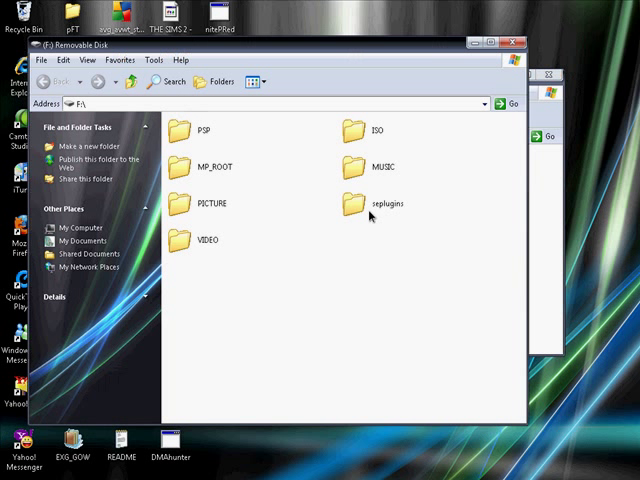
Copy game, nitePR and nitePR.prx from the source folder into the memory stick's seplugins folder.
left_click(372, 208)
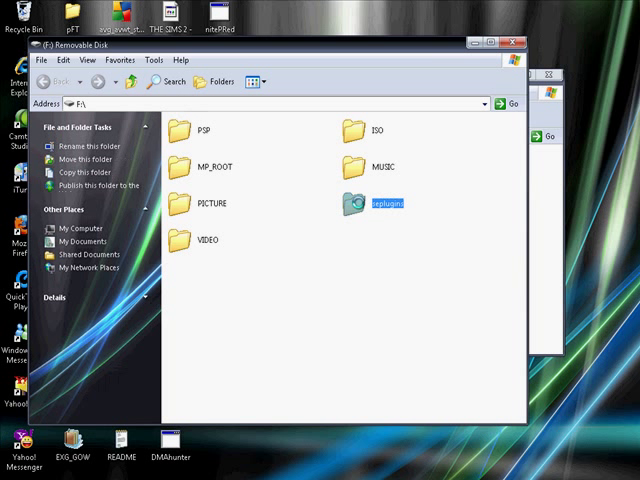
double_click(376, 204)
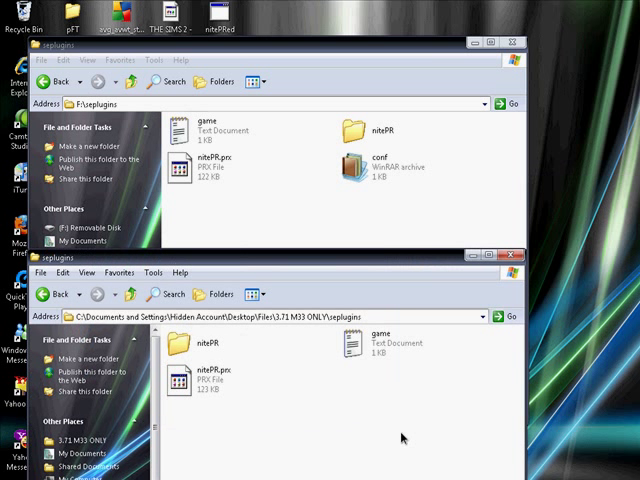
key("ctrl+a")
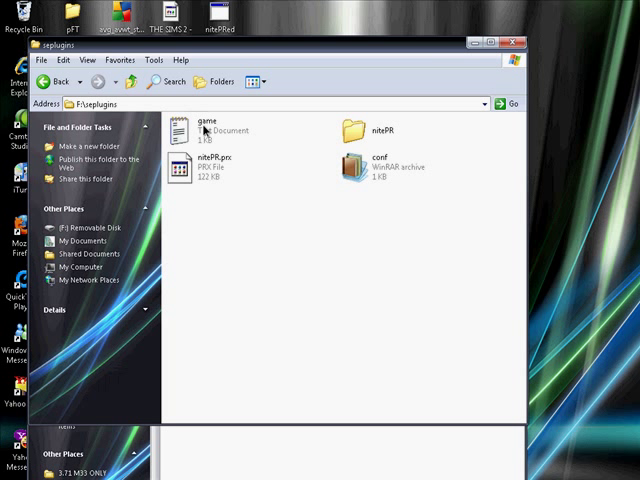
mouse_move(204, 130)
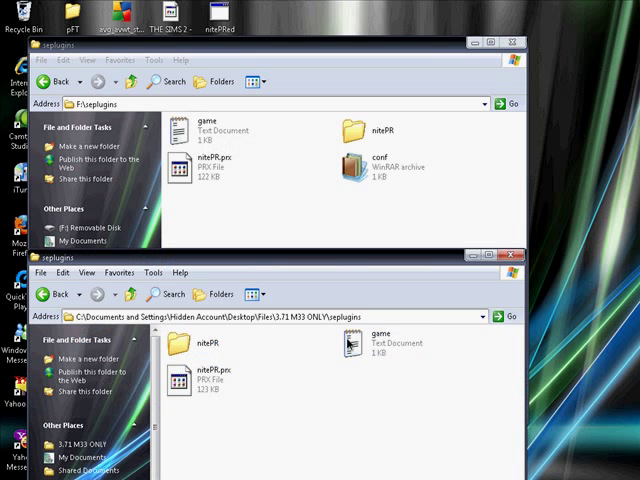
Confirm game.txt lists ms0:/seplugins/nitePR.prx, then close Notepad and the source folder window.
double_click(376, 340)
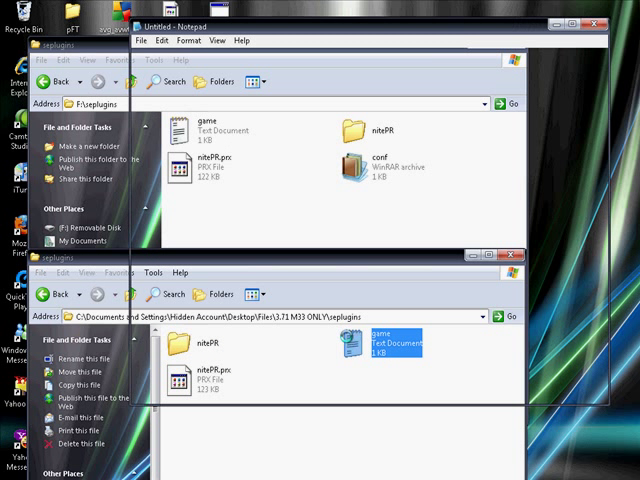
double_click(396, 344)
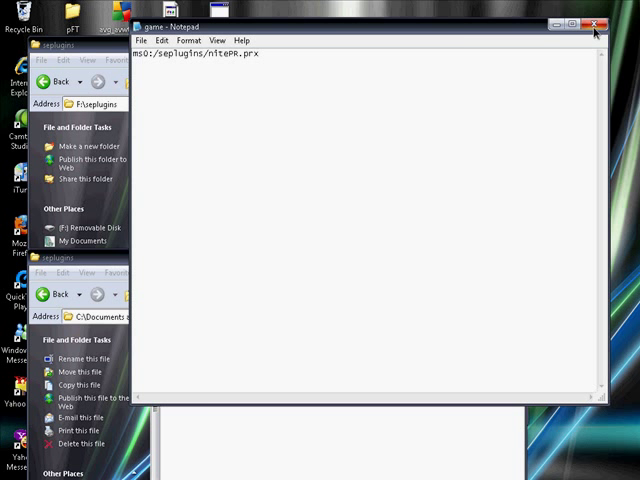
left_click(594, 24)
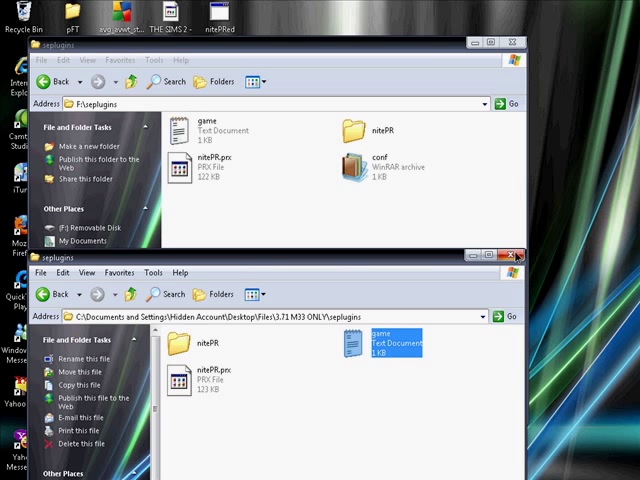
left_click(516, 256)
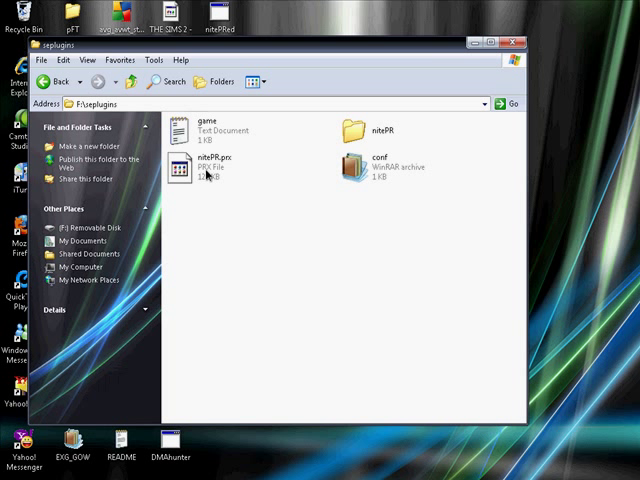
mouse_move(200, 168)
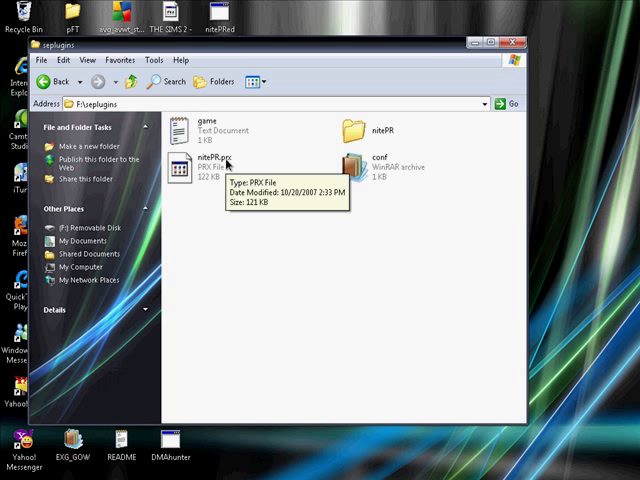
mouse_move(276, 172)
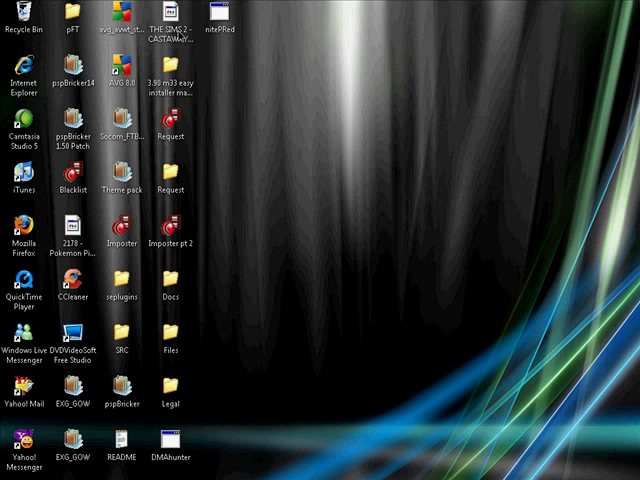
mouse_move(370, 200)
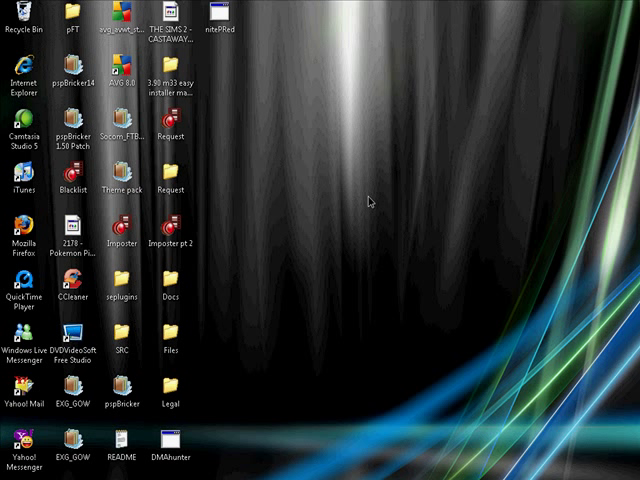